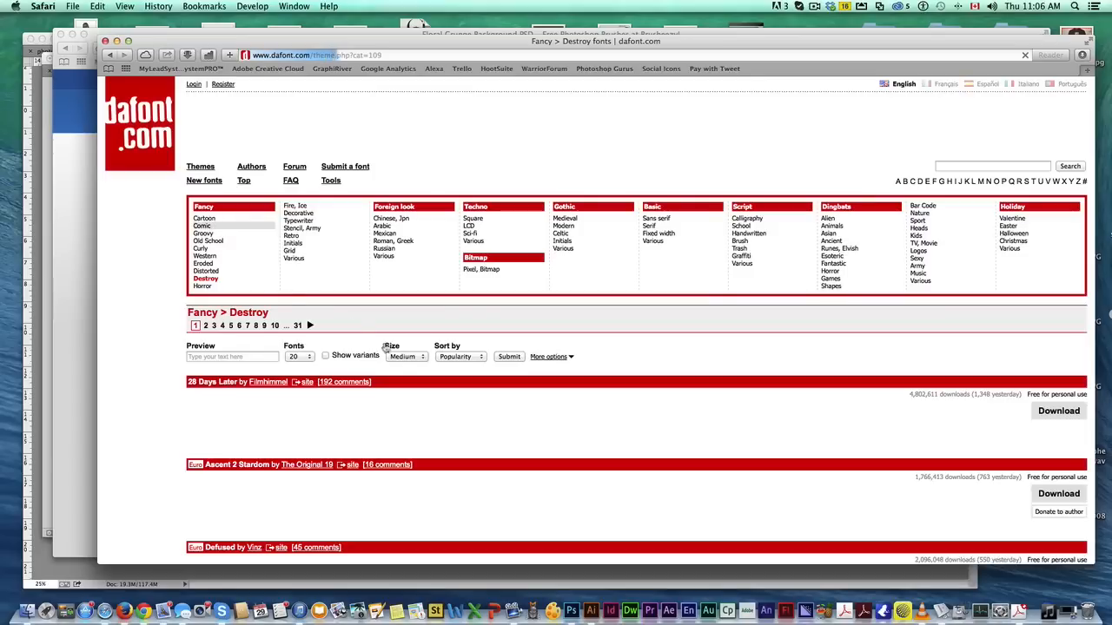
Browse down the Dafont Destroy font listing for grunge typefaces.
scroll("down", 3)
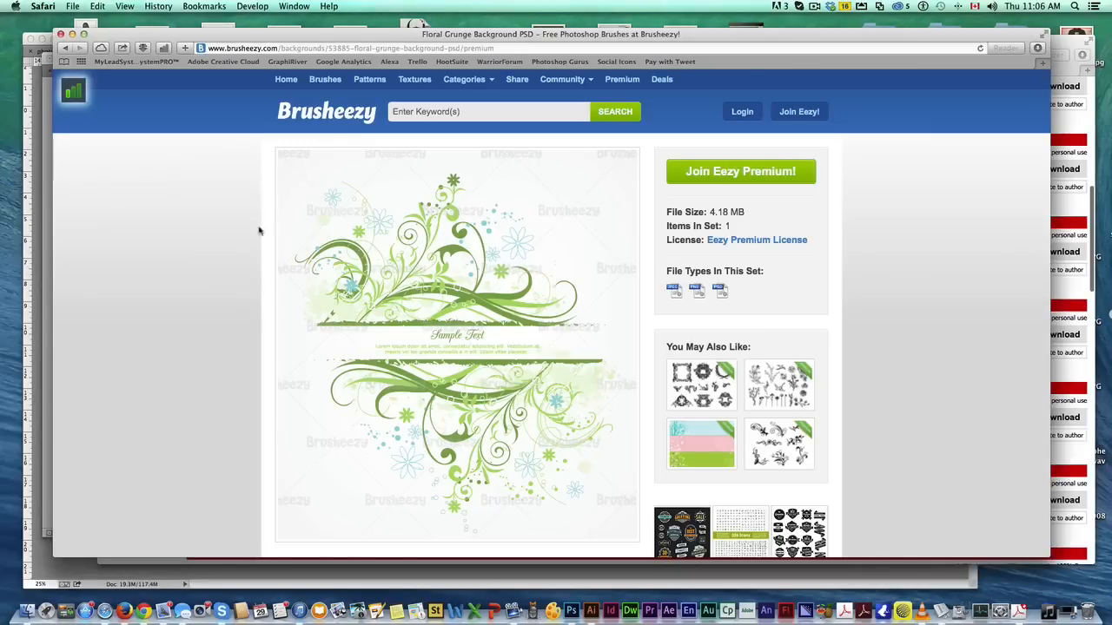
mouse_move(495, 224)
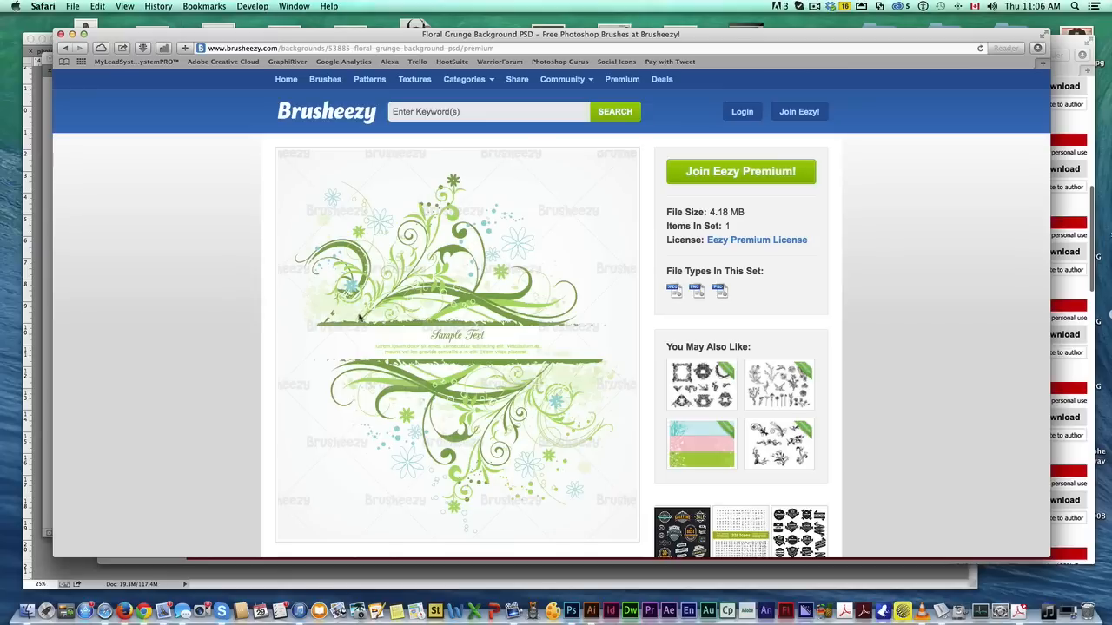
mouse_move(249, 163)
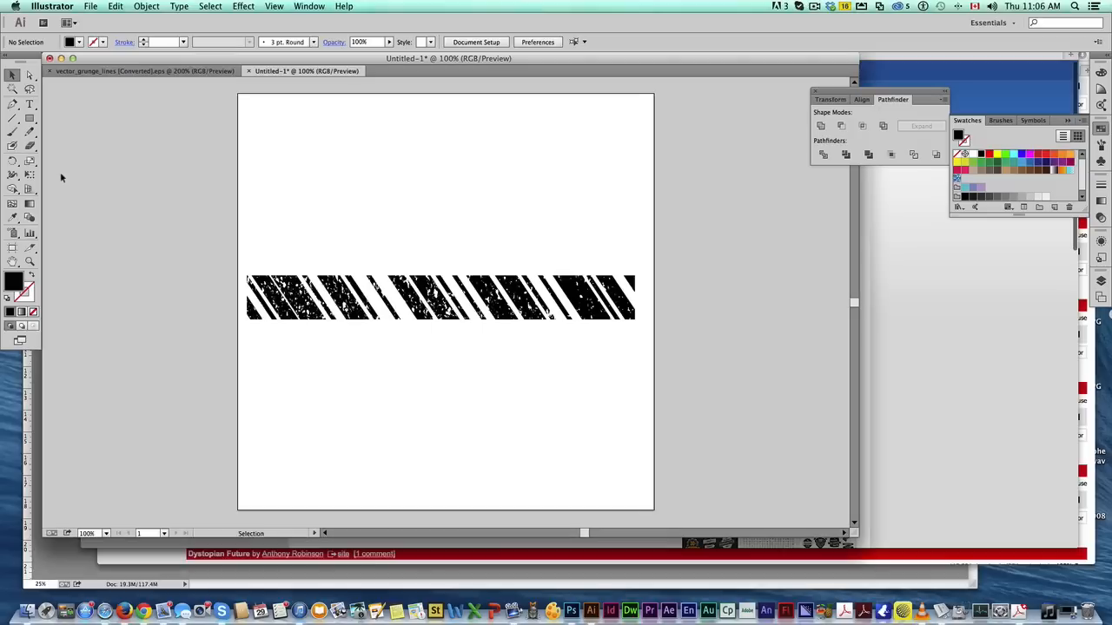
mouse_move(57, 250)
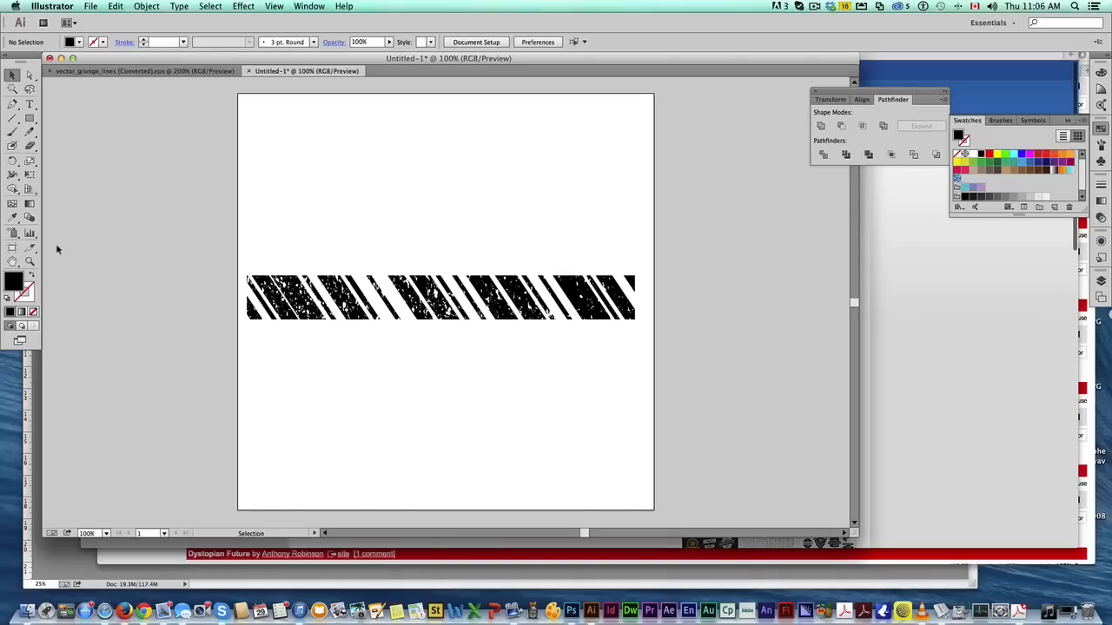
mouse_move(159, 299)
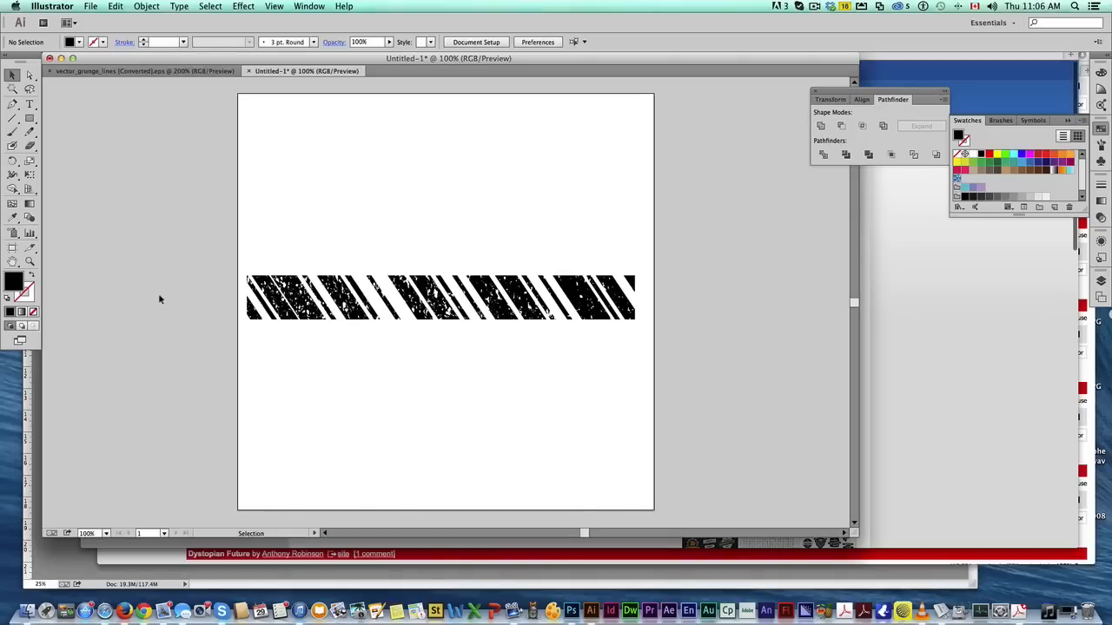
mouse_move(144, 282)
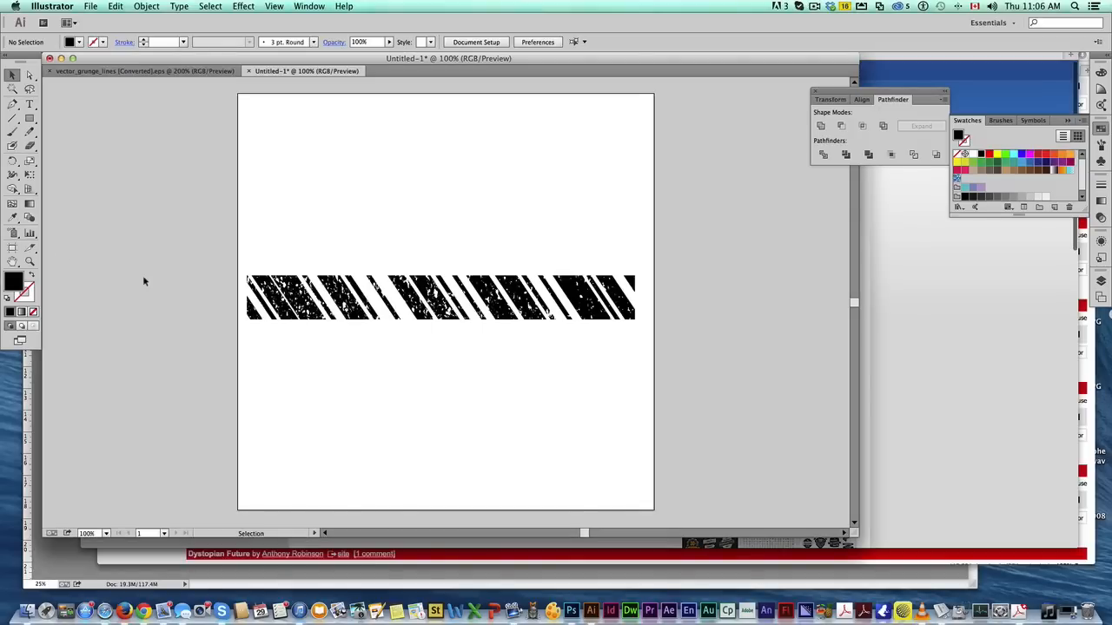
Show the finished blue poster photoshop1.psd as a reference.
left_click(572, 610)
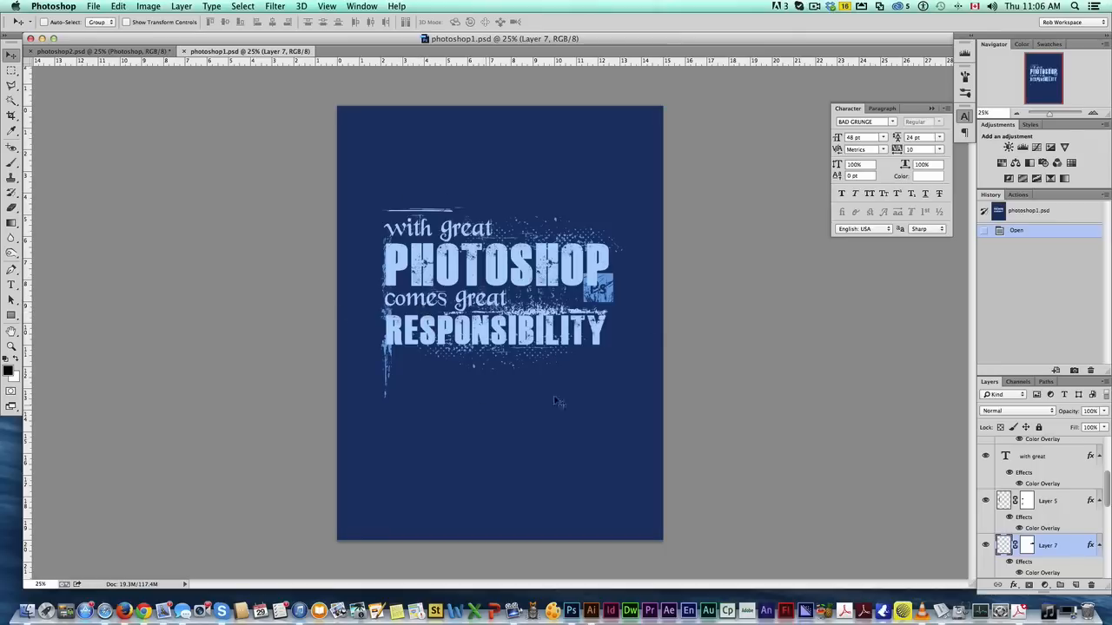
mouse_move(283, 247)
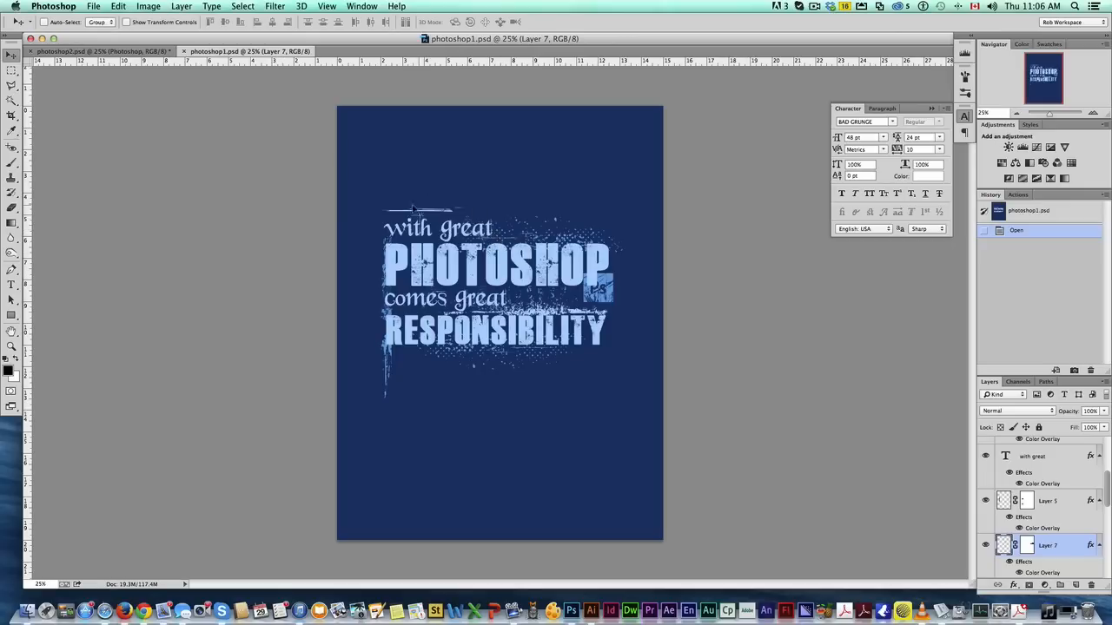
mouse_move(187, 80)
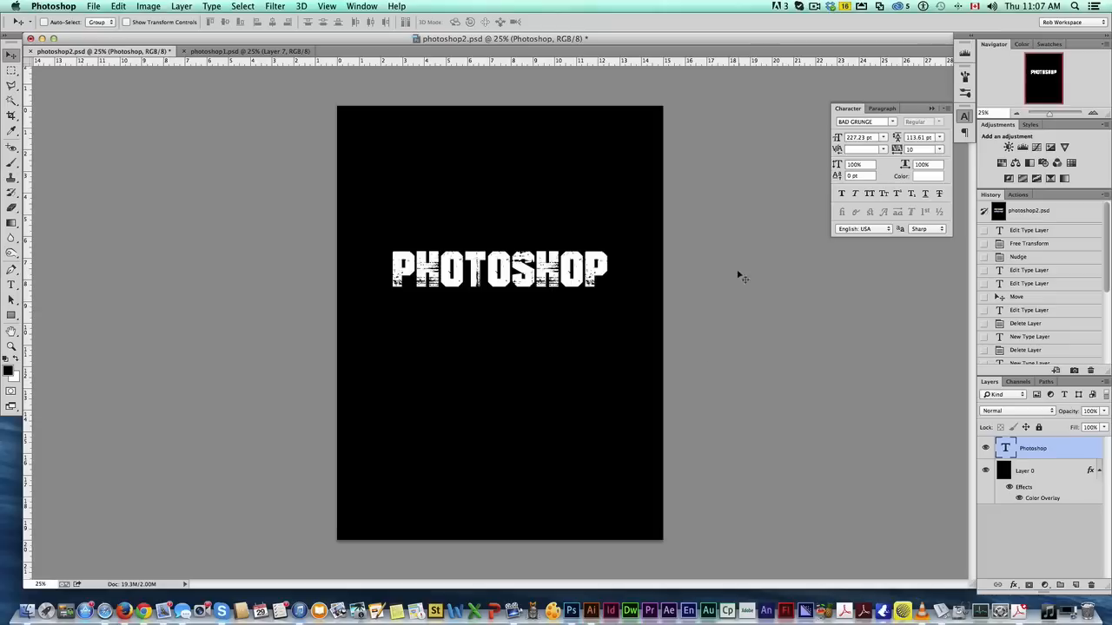
mouse_move(219, 302)
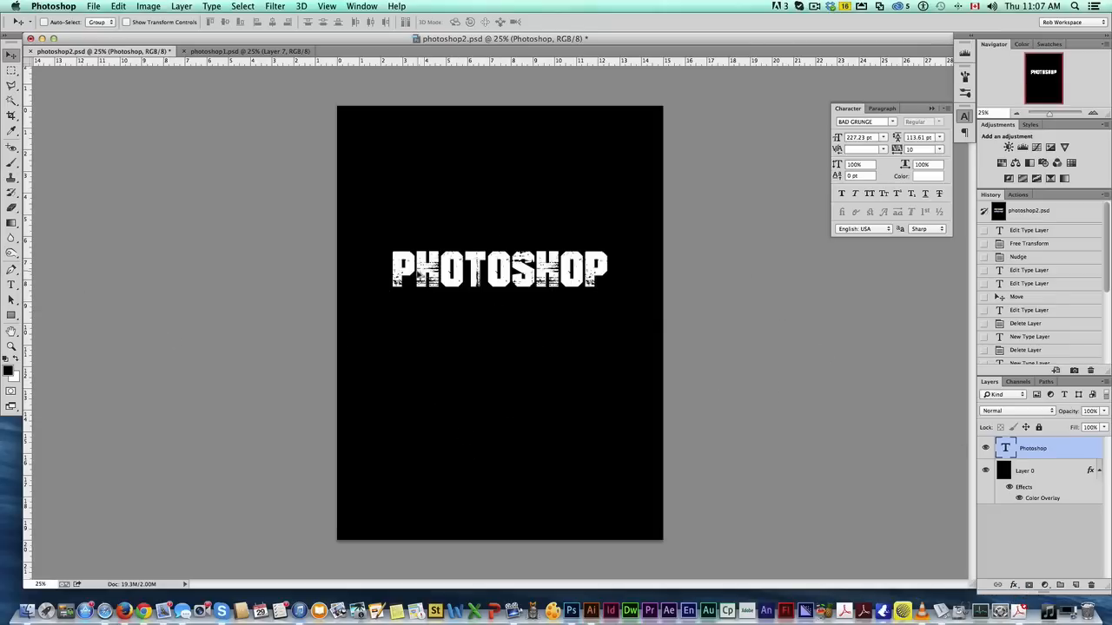
Duplicate the PHOTOSHOP heading below itself and retype it as RESPONSIBILITY.
left_click_drag(500, 269, 490, 328)
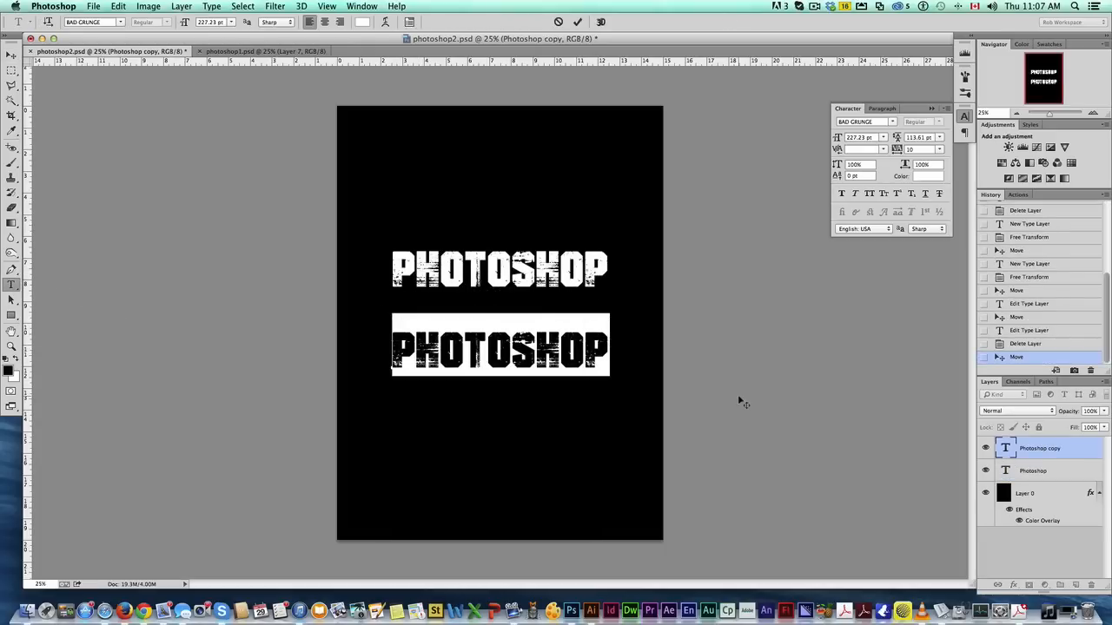
type("RESPONSIBILITY")
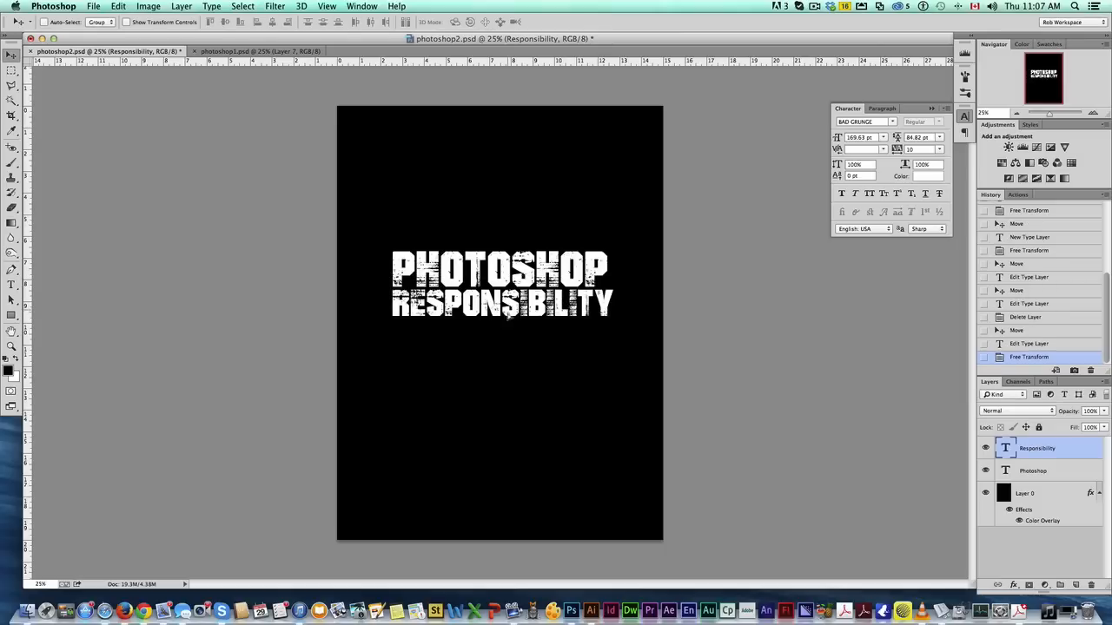
Duplicate the RESPONSIBILITY line beneath itself and retype it as WITH GREAT.
left_click_drag(502, 304, 502, 332)
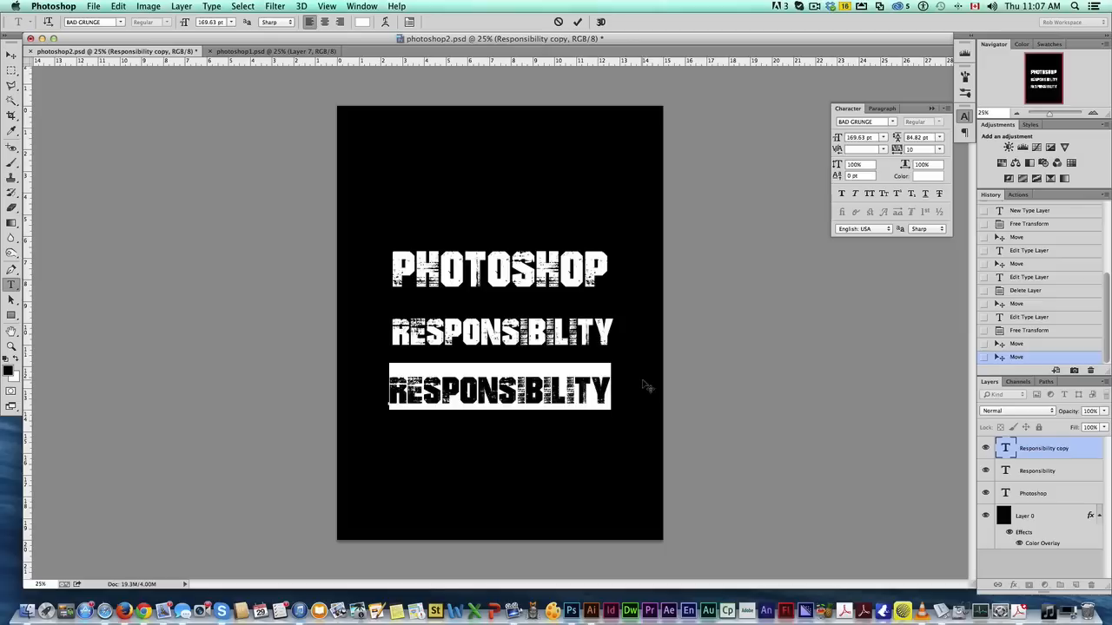
type("WITH GREAT")
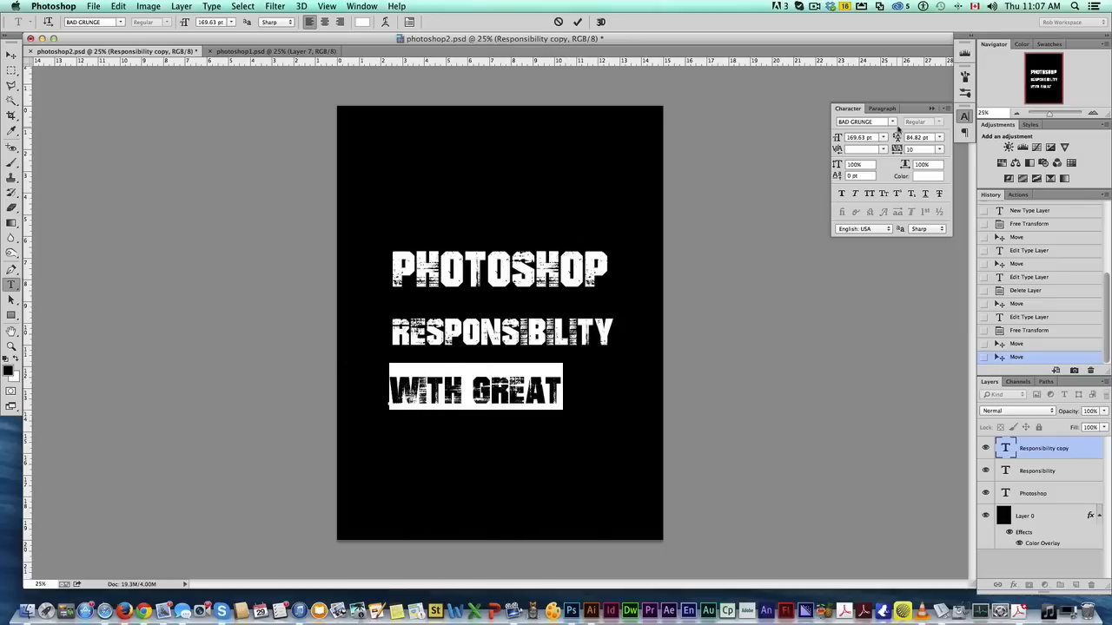
Browse the font list for a thin lowercase font for 'with great'.
left_click(119, 24)
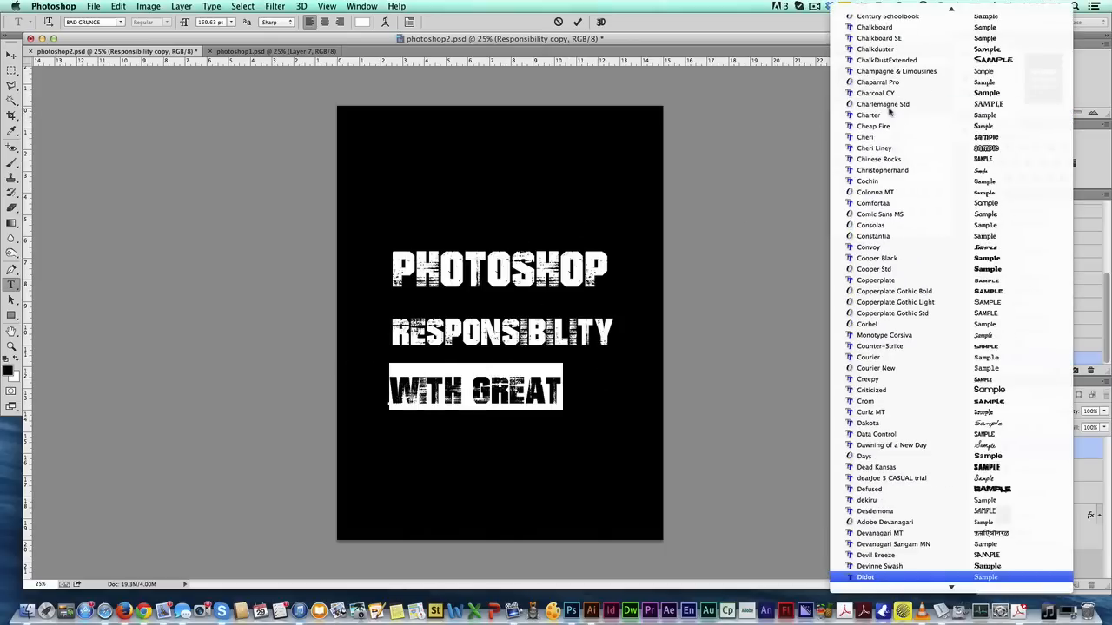
scroll("down", 3)
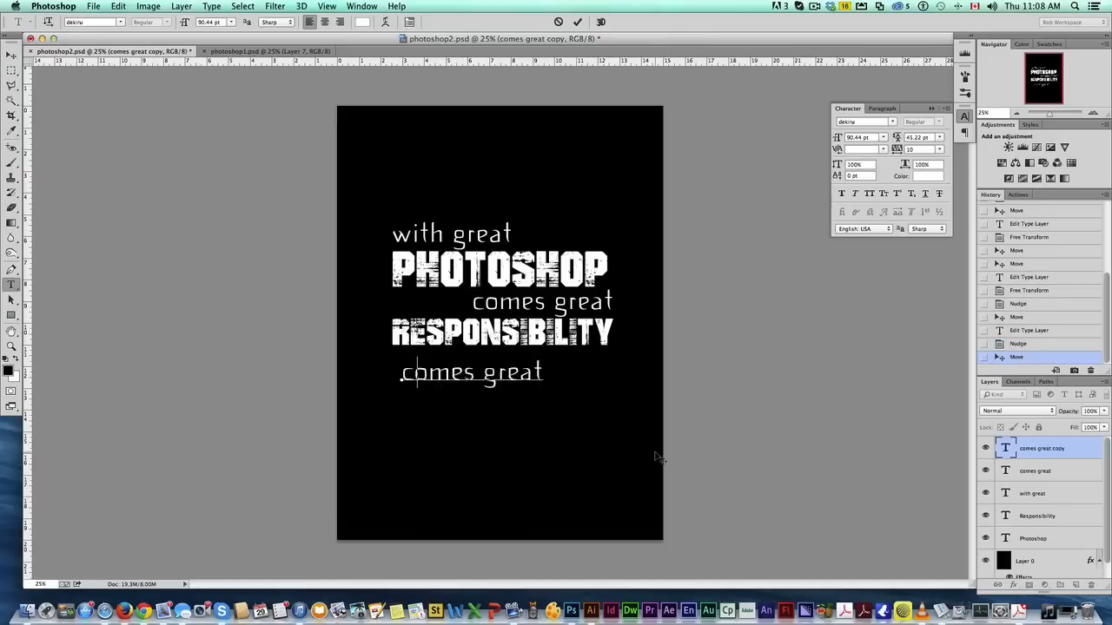
Retype the spare text line as the 10minuteDesign.com web address.
type("10minuteDesign.com")
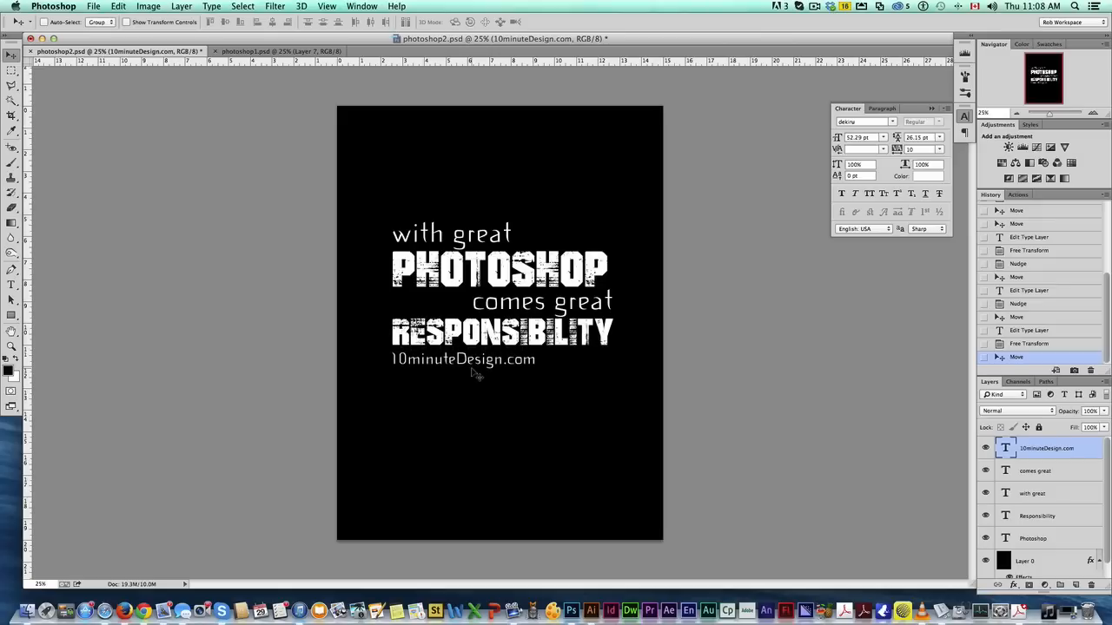
mouse_move(1052, 501)
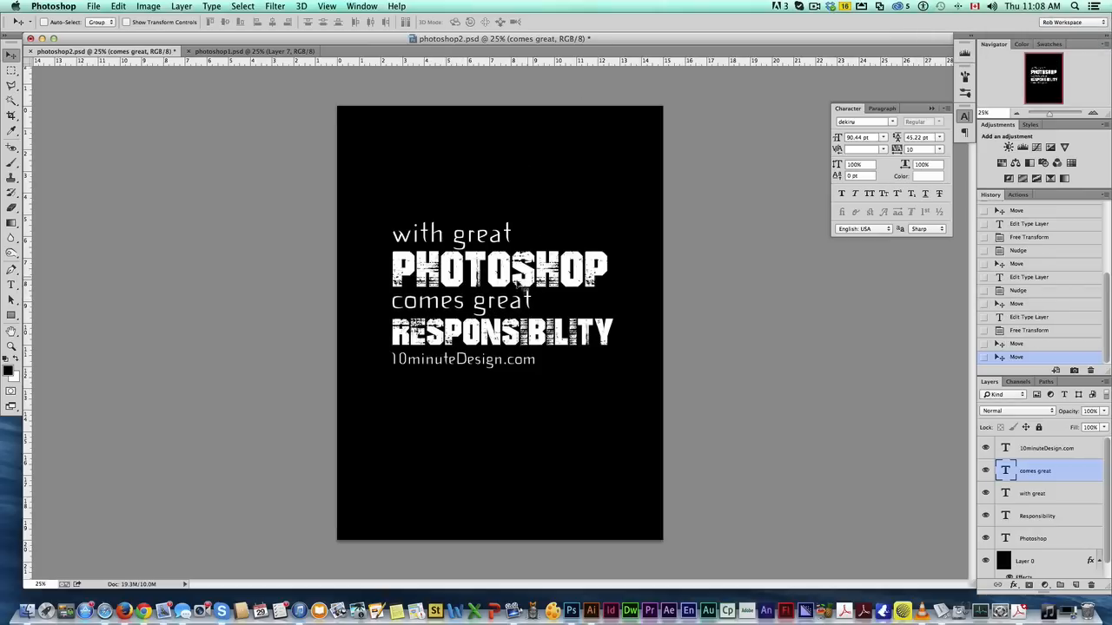
left_click(1042, 449)
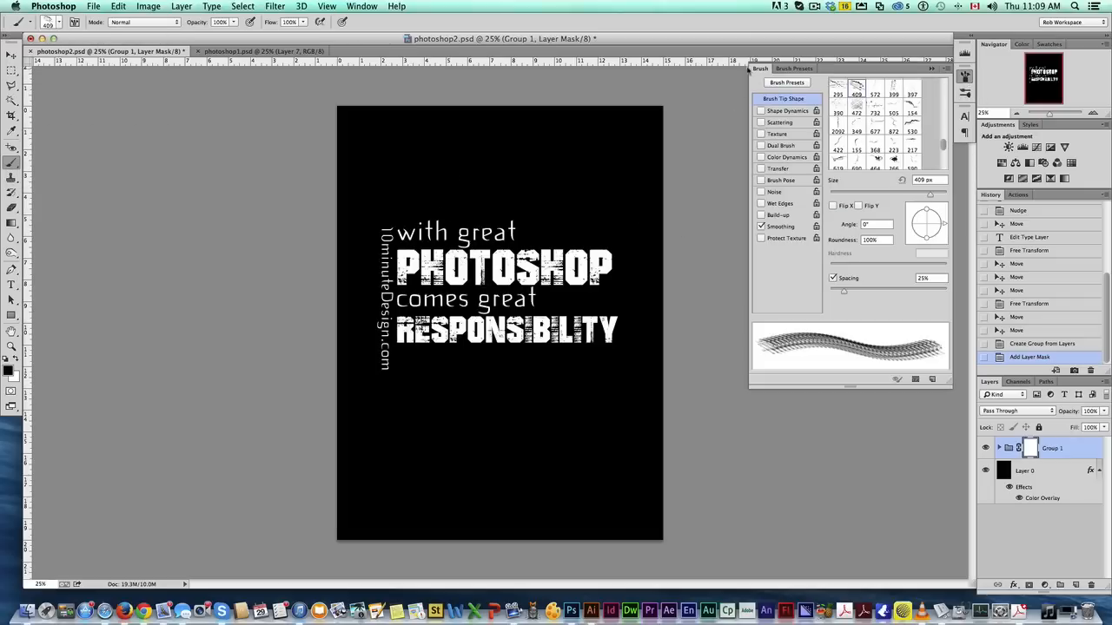
Enable Shape Dynamics in the Brush panel and raise the Size Jitter for rough strokes.
left_click(360, 7)
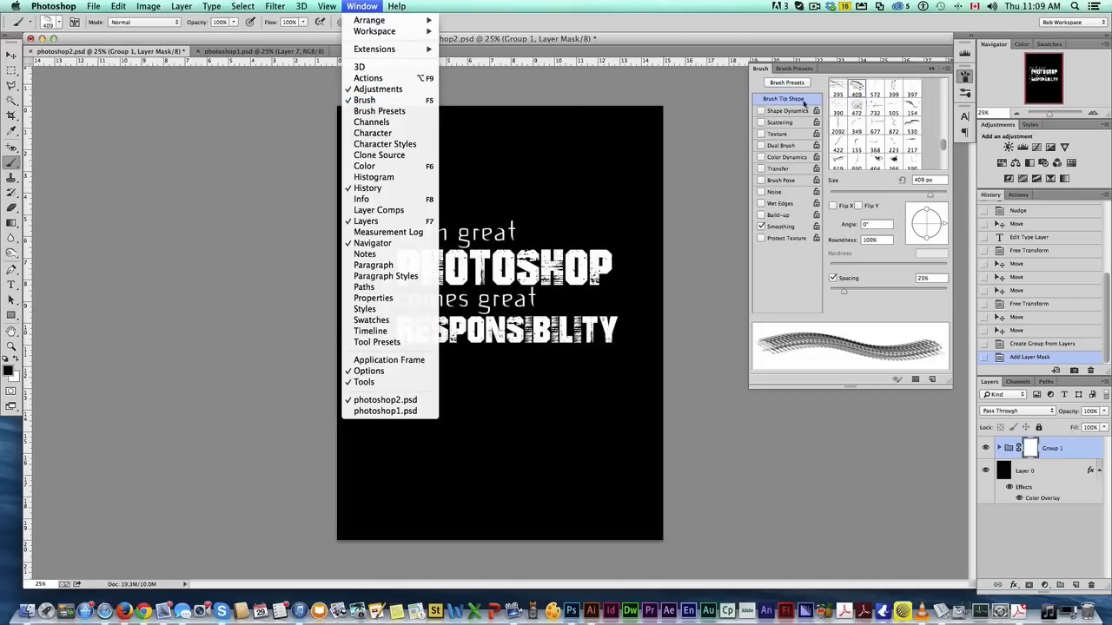
left_click(783, 111)
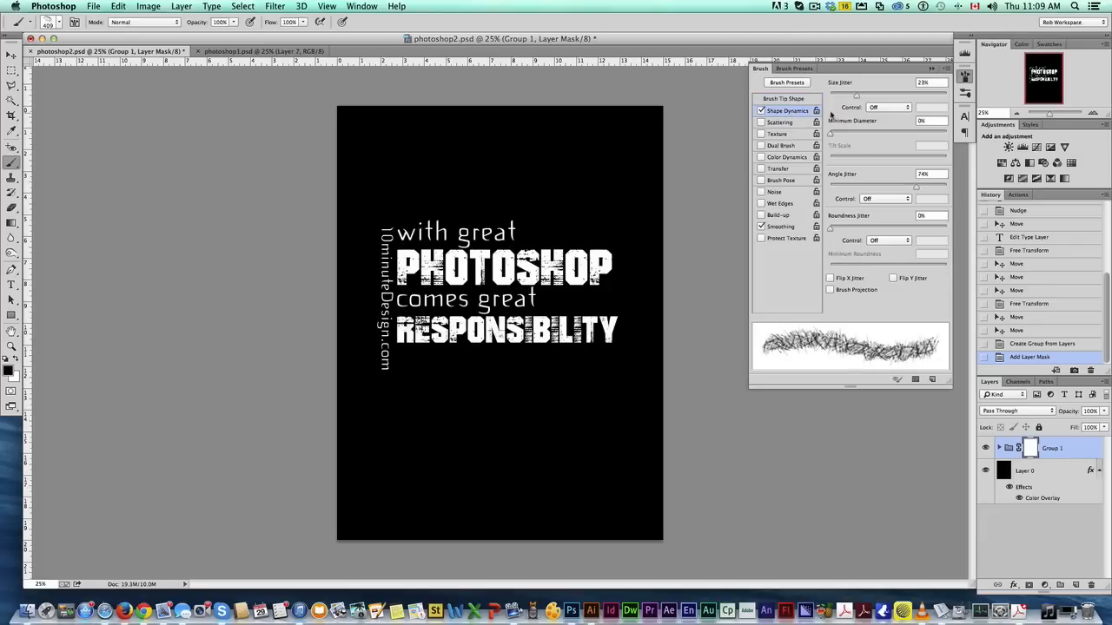
left_click_drag(855, 96, 867, 95)
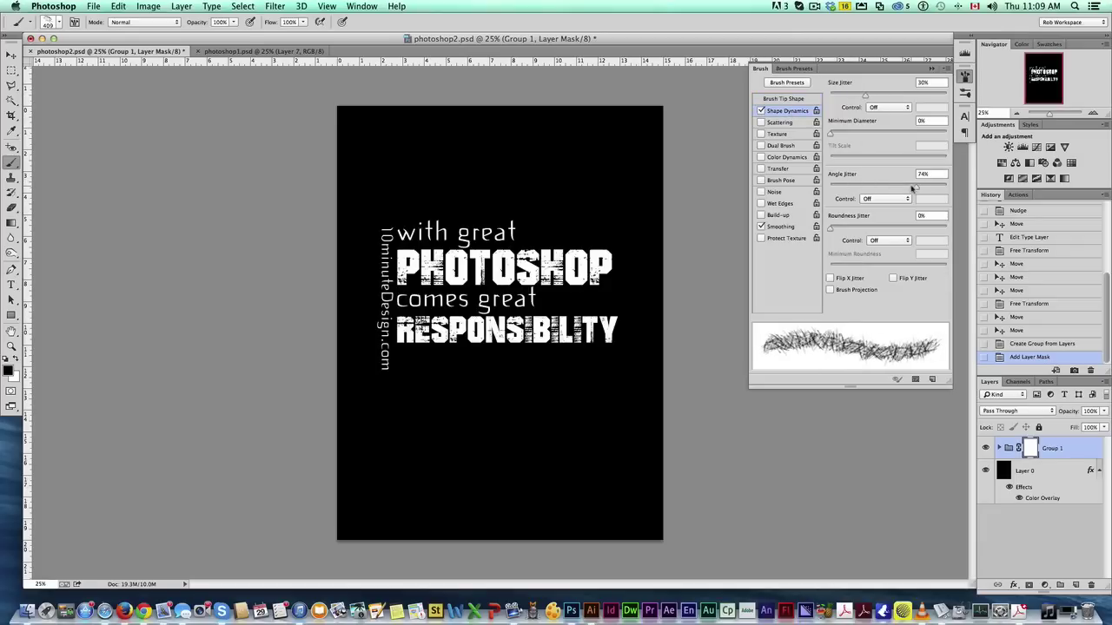
left_click(778, 97)
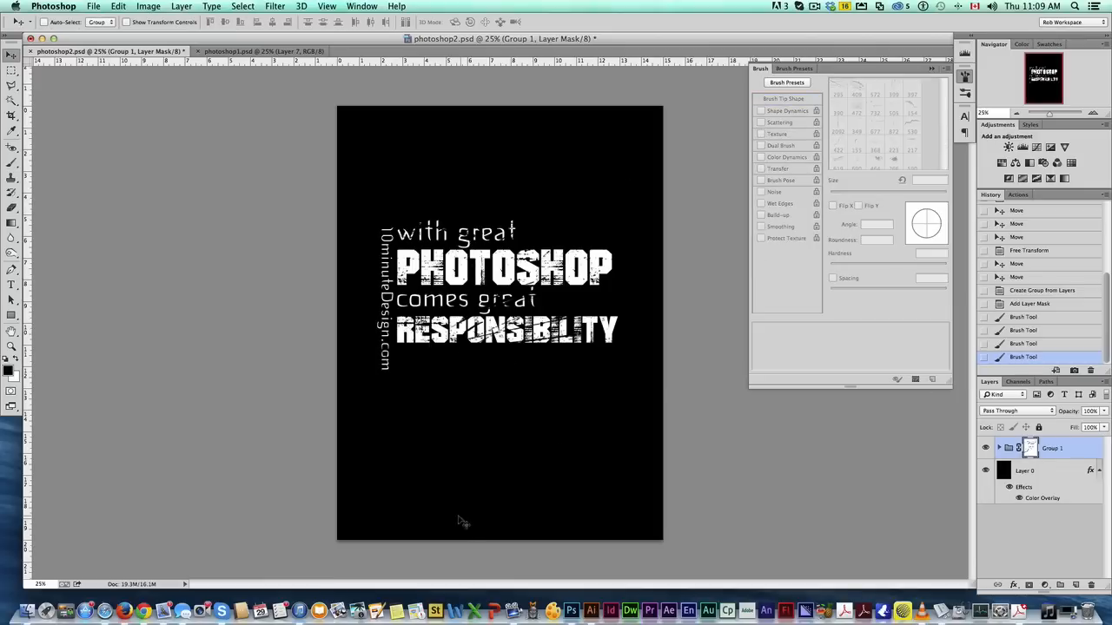
mouse_move(222, 266)
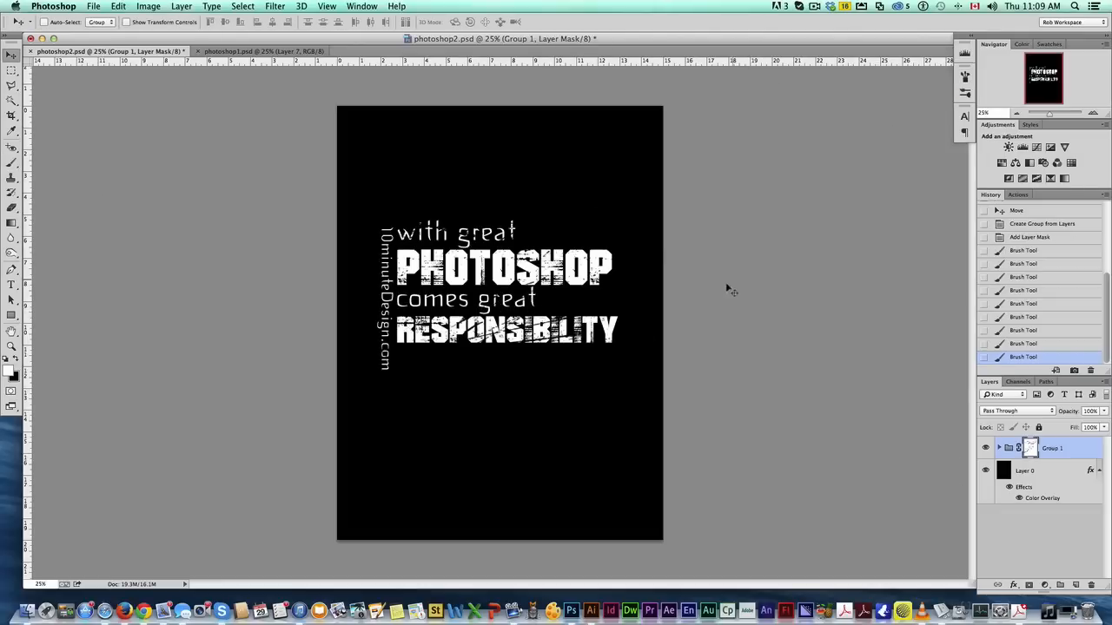
mouse_move(598, 177)
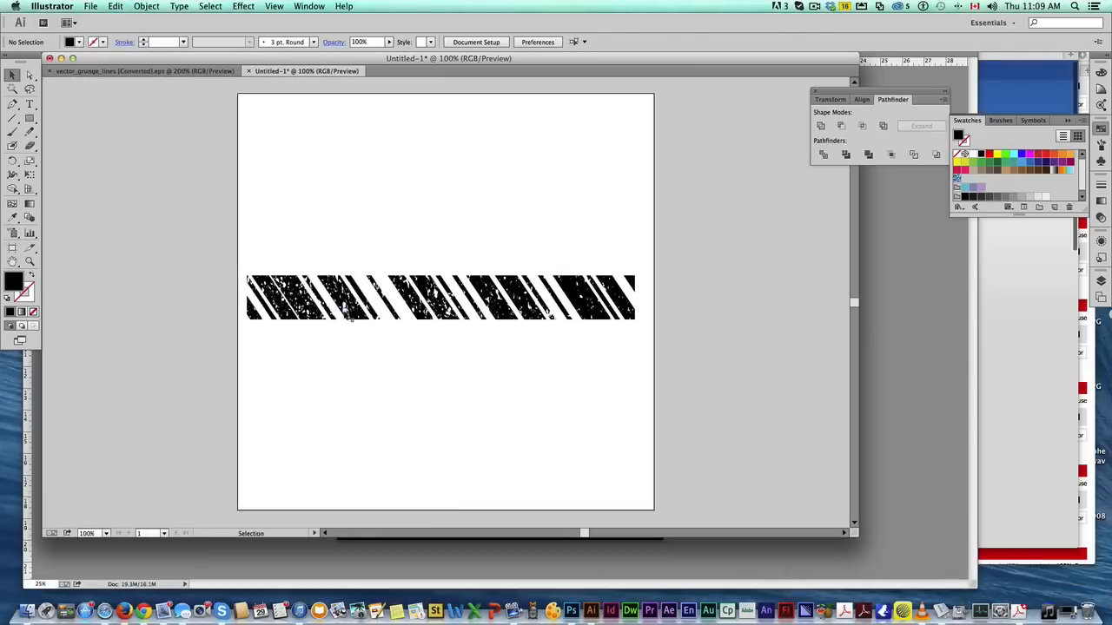
Select the black grunge stripe artwork in Illustrator for copying.
left_click(570, 608)
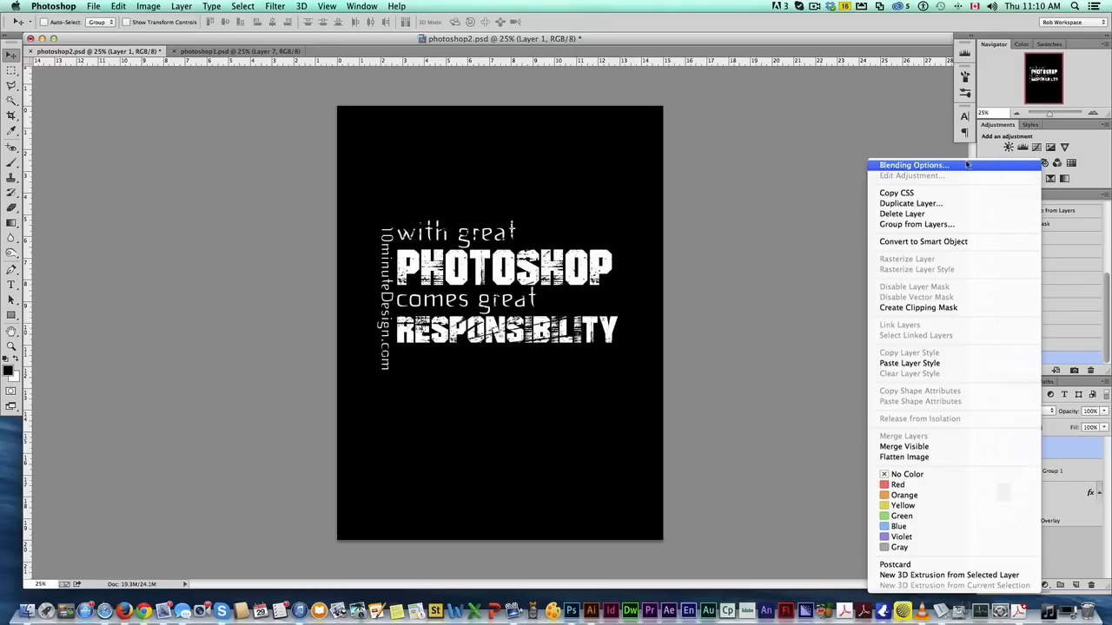
Give the stripe layer a dark red Color Overlay, then select the 10minuteDesign.com layer.
left_click(911, 165)
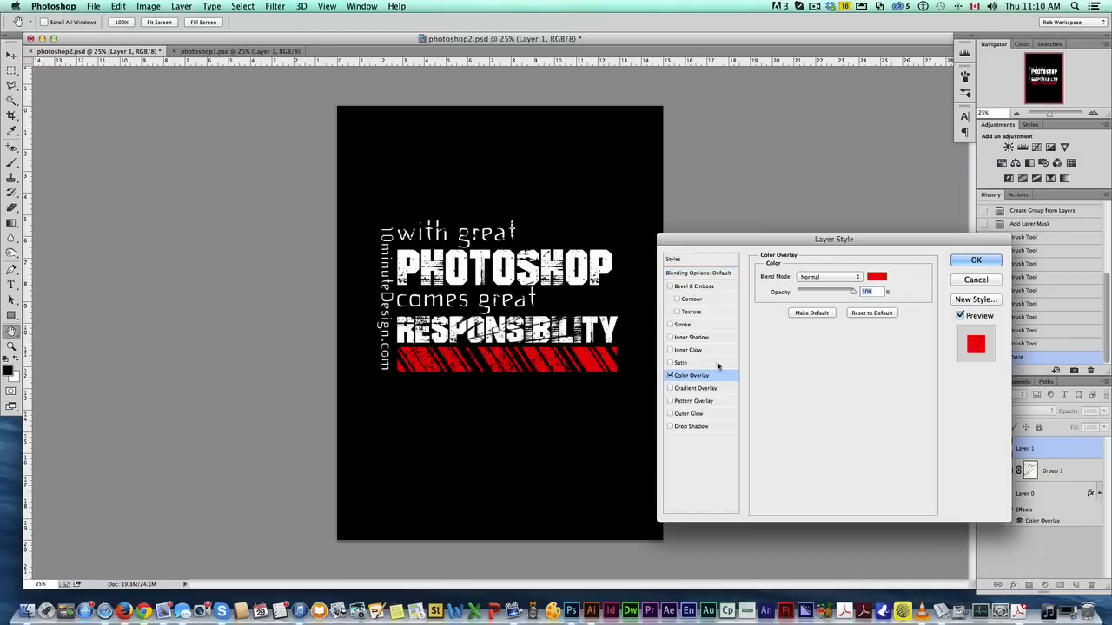
left_click(875, 276)
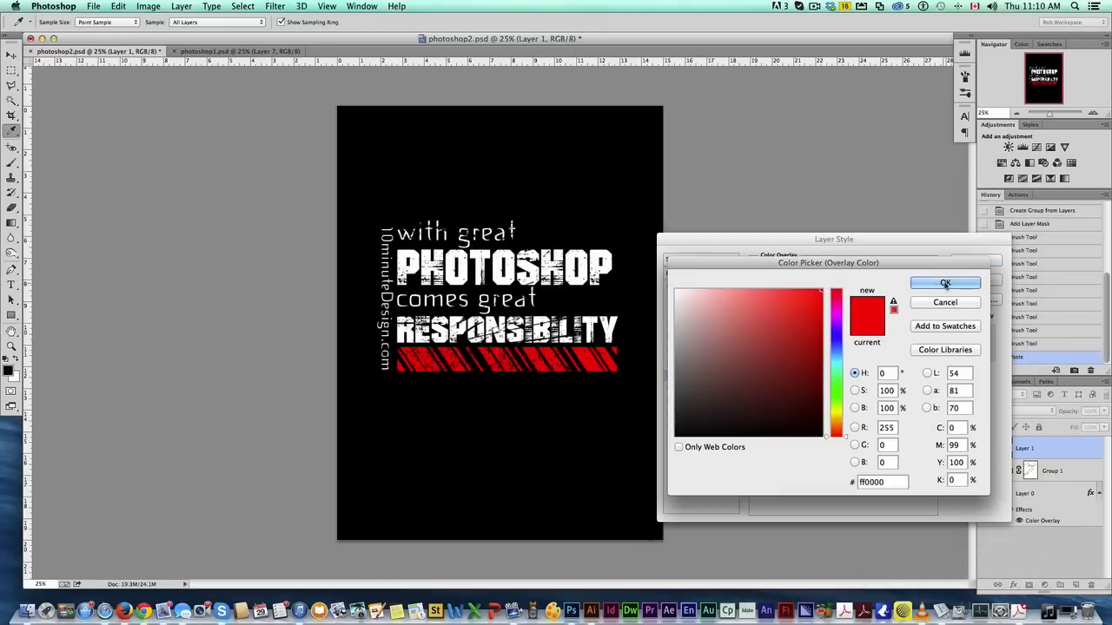
left_click(802, 344)
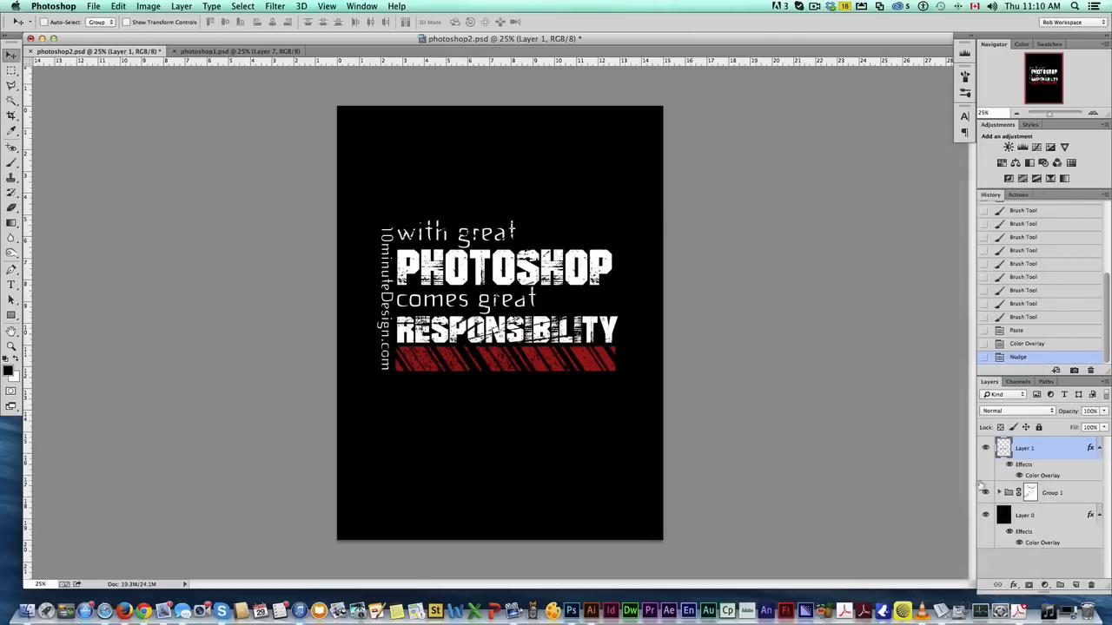
left_click(999, 493)
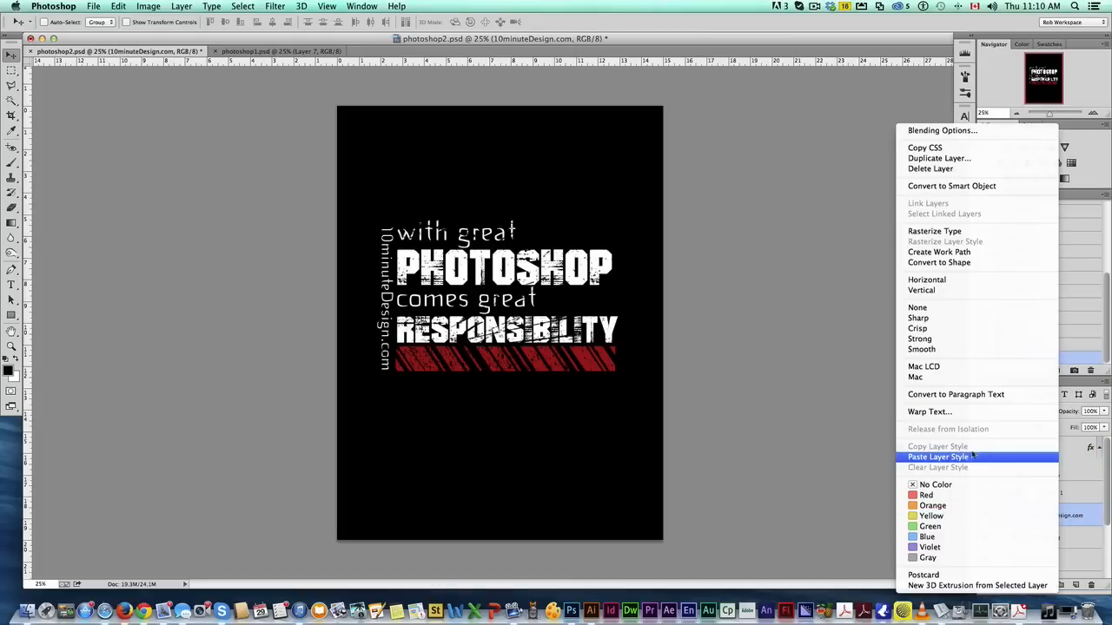
Paste the red overlay style onto the website text and create a new splatter layer.
left_click(938, 455)
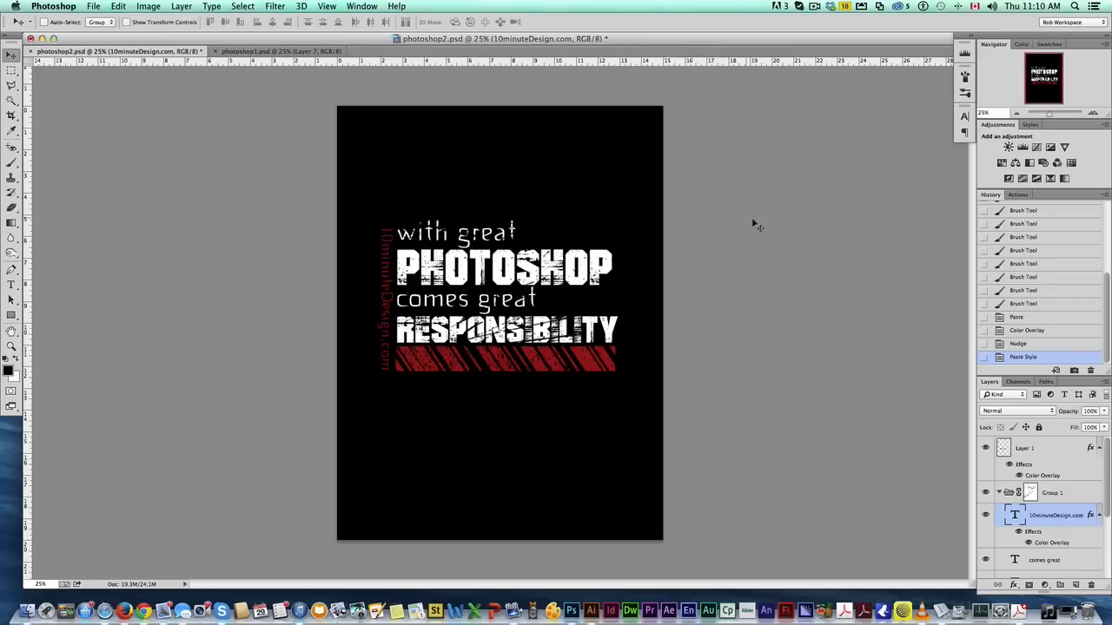
mouse_move(1067, 467)
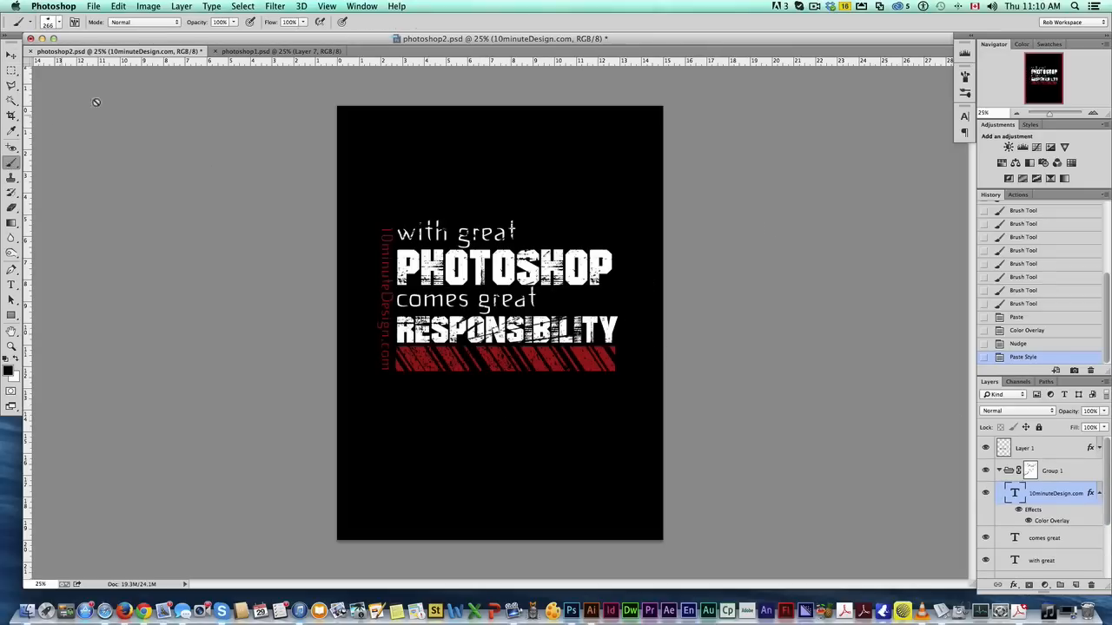
left_click(62, 24)
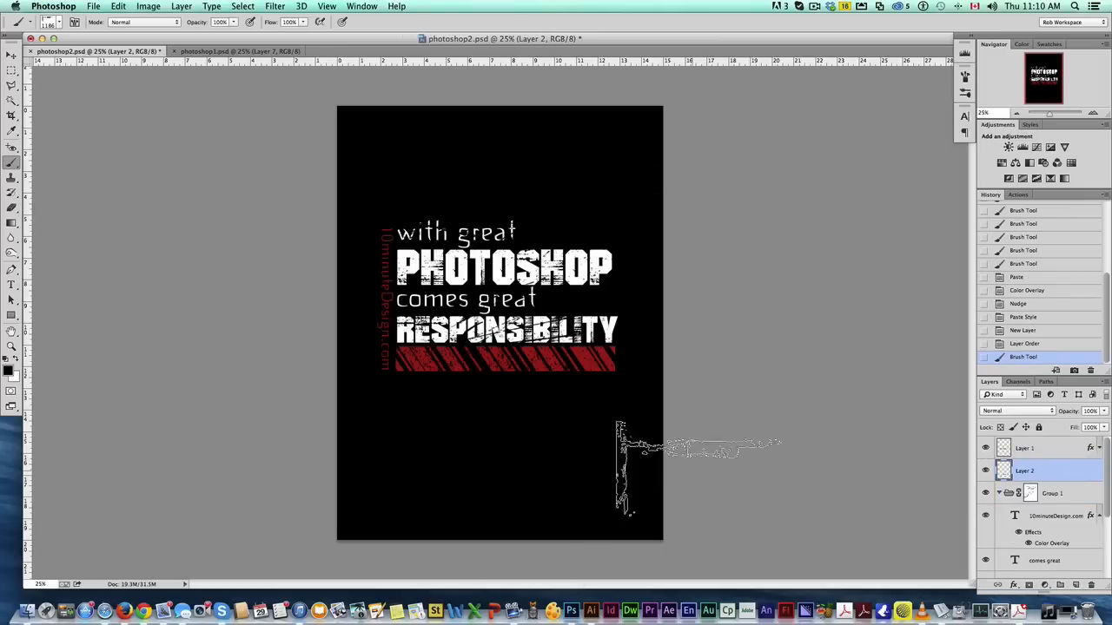
Paste the red overlay style onto the splatter layer and choose a different grunge brush tip.
right_click(1025, 471)
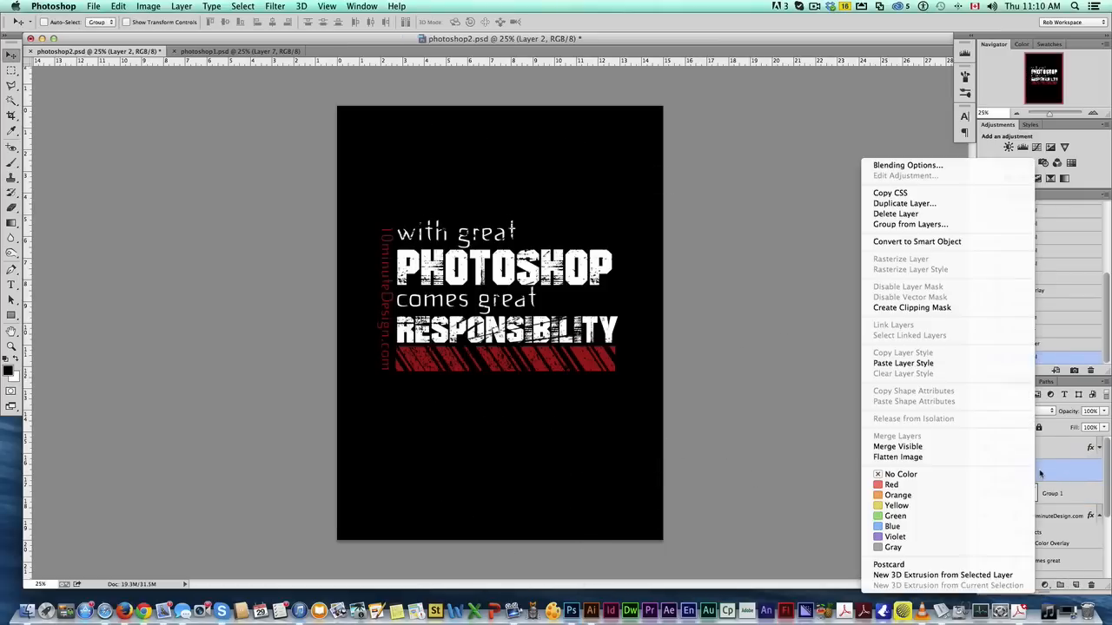
mouse_move(903, 363)
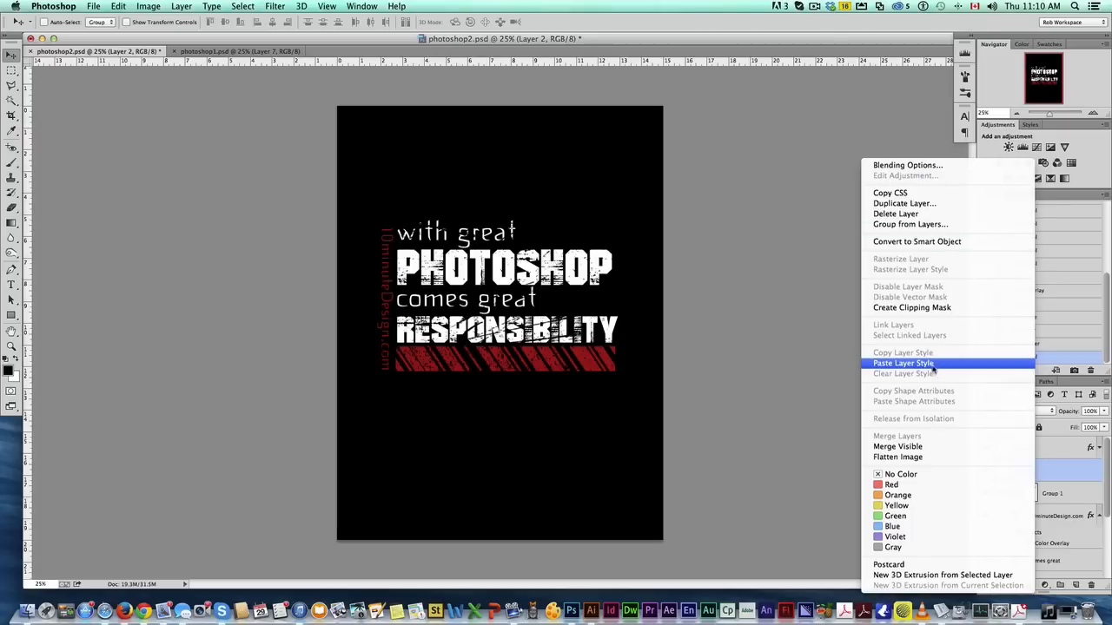
left_click(903, 363)
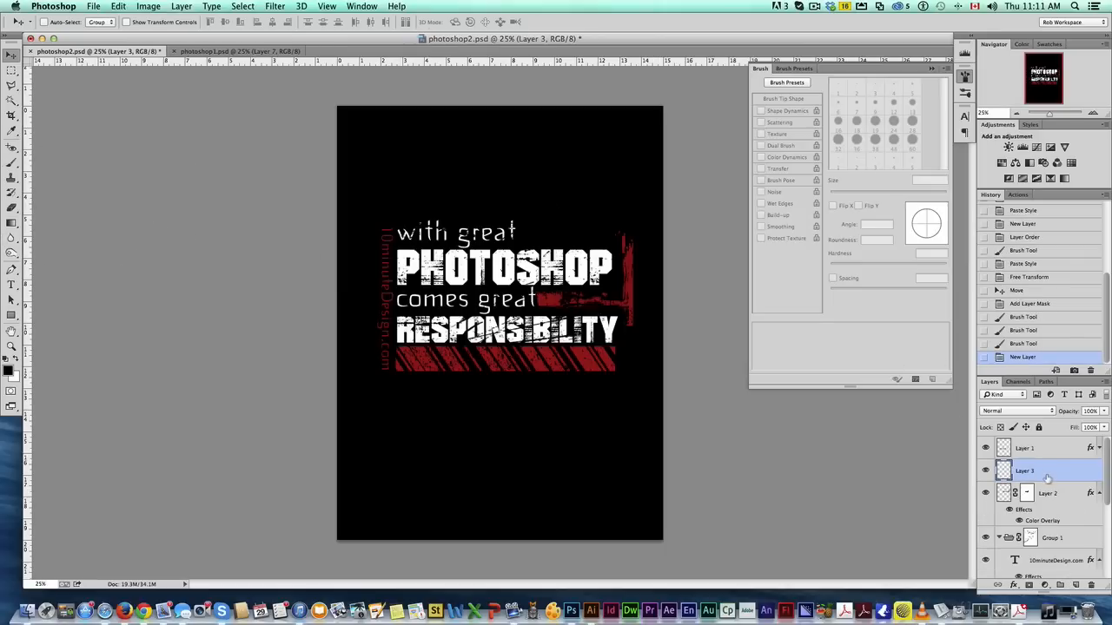
mouse_move(1046, 472)
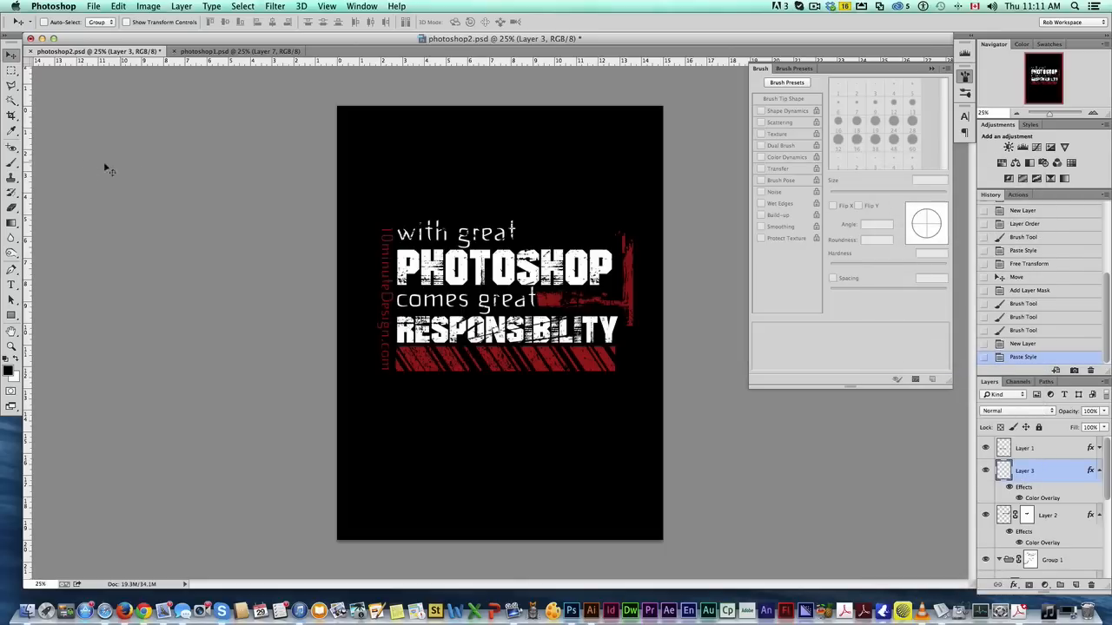
left_click(11, 172)
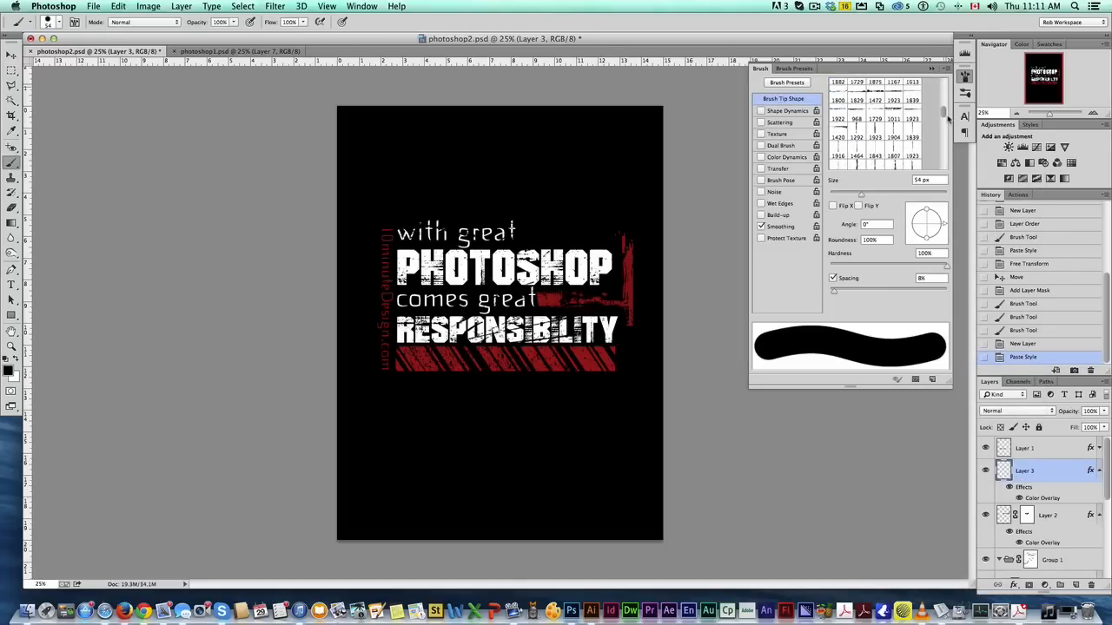